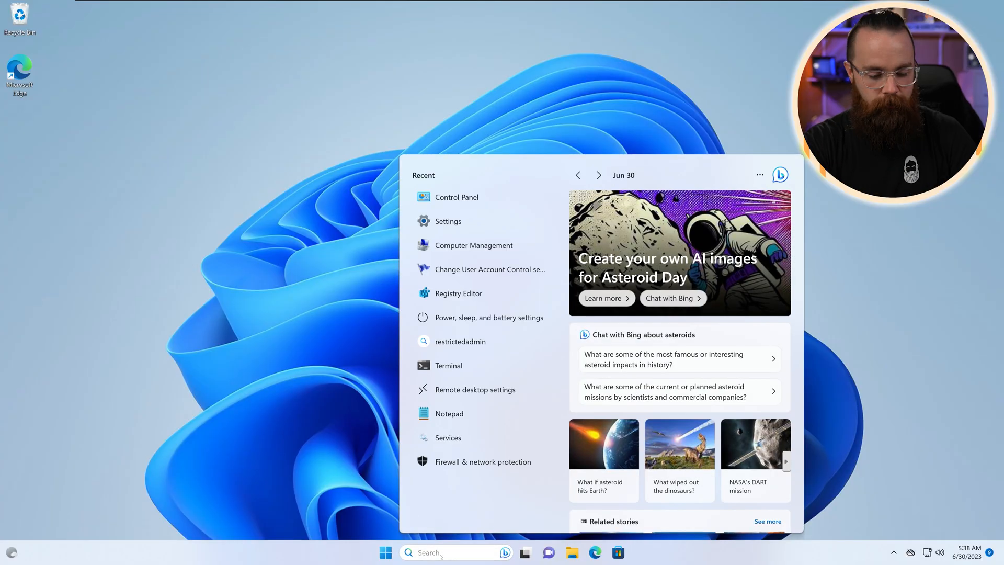
# Search Start for 'system configuration', then clear it and search for 'run' instead
pyautogui.write('system configuration')
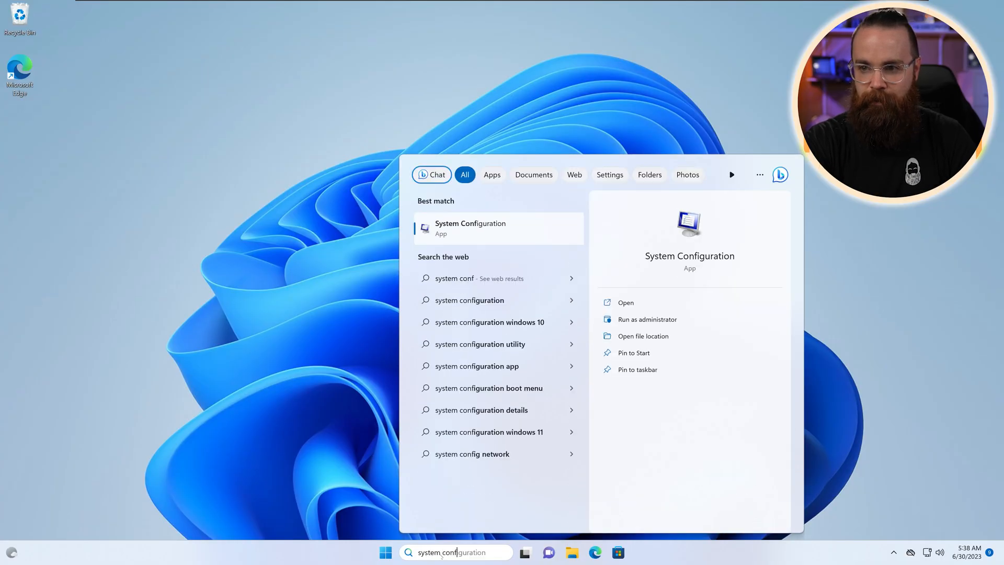
pyautogui.write('syste')
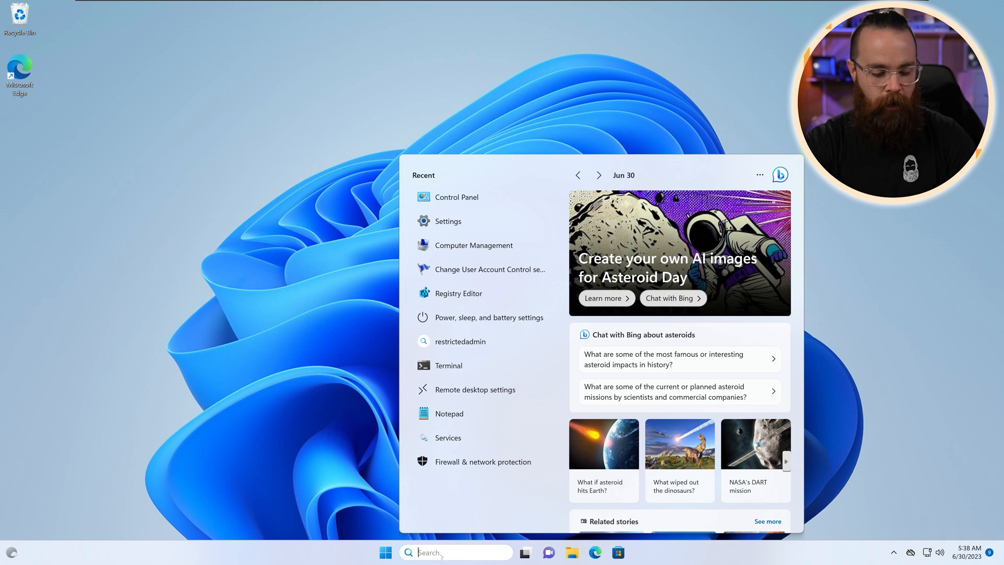
pyautogui.write('run')
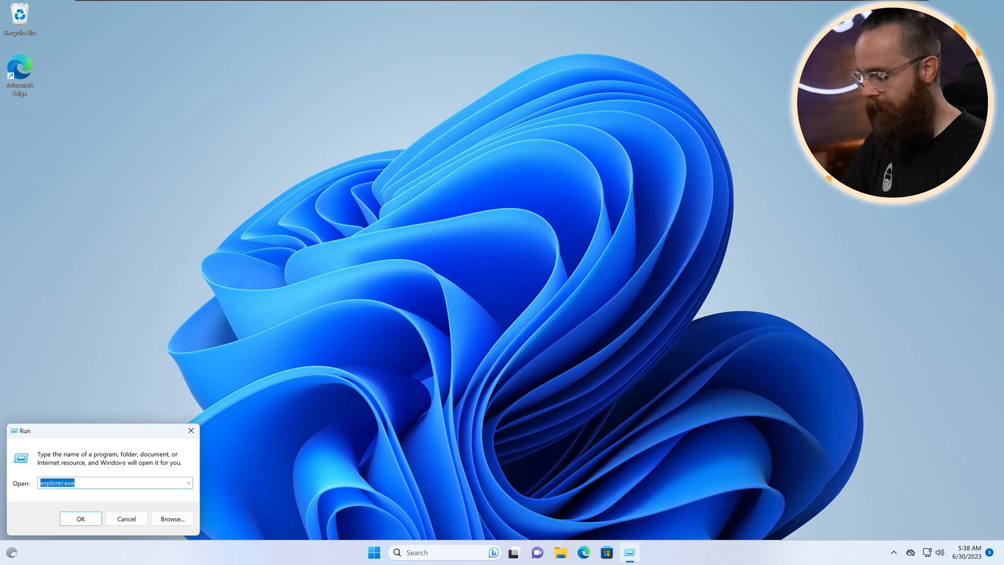
# Enter msconfig in the Run dialog, then return to Start search for system apps
pyautogui.write('msconfig')
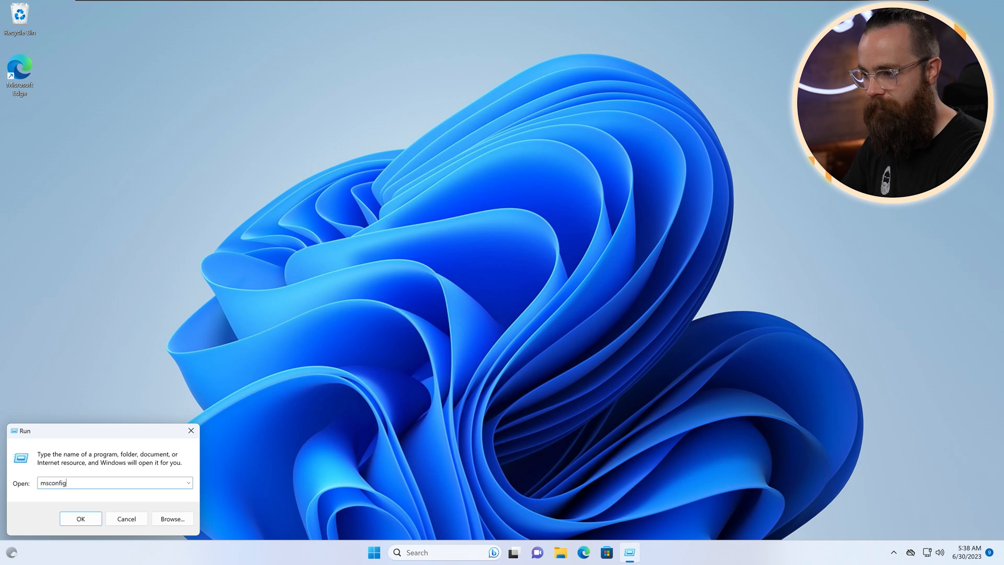
pyautogui.write('ms')
pyautogui.click(445, 552)
pyautogui.write('syste')
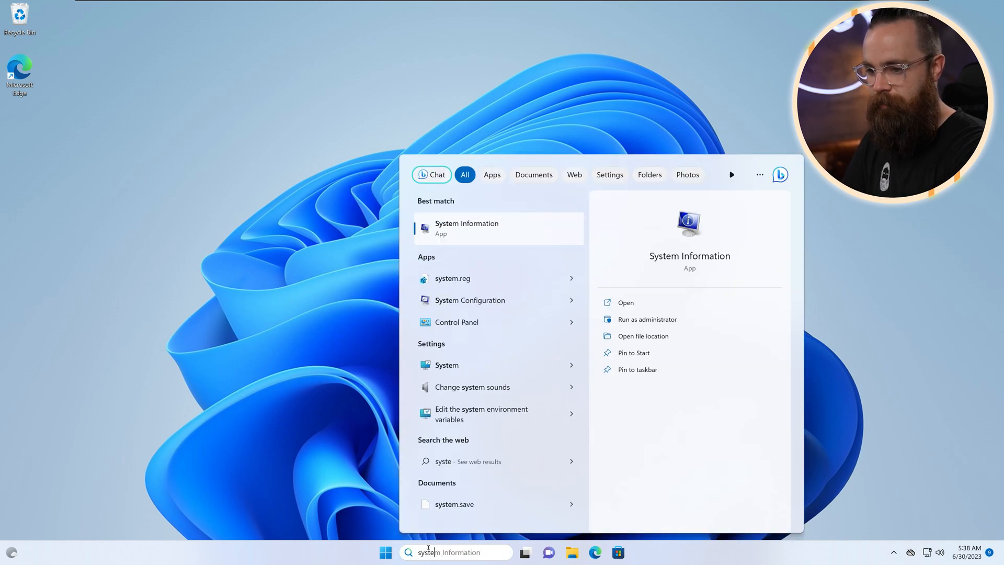
# Launch System Configuration from the Start results, landing on the General tab
pyautogui.click(470, 300)
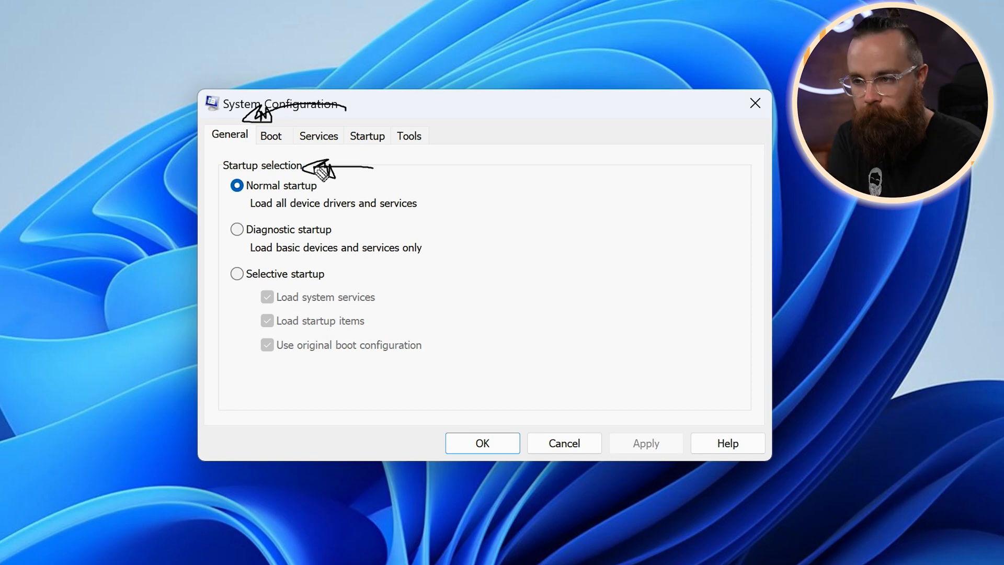
pyautogui.moveTo(259, 219)
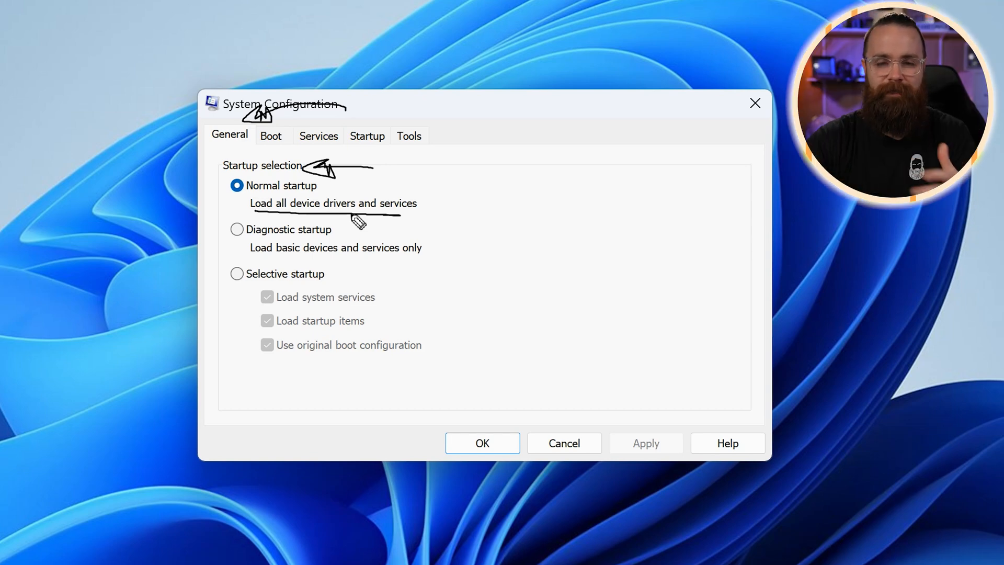
pyautogui.moveTo(359, 221); pyautogui.dragTo(474, 221)
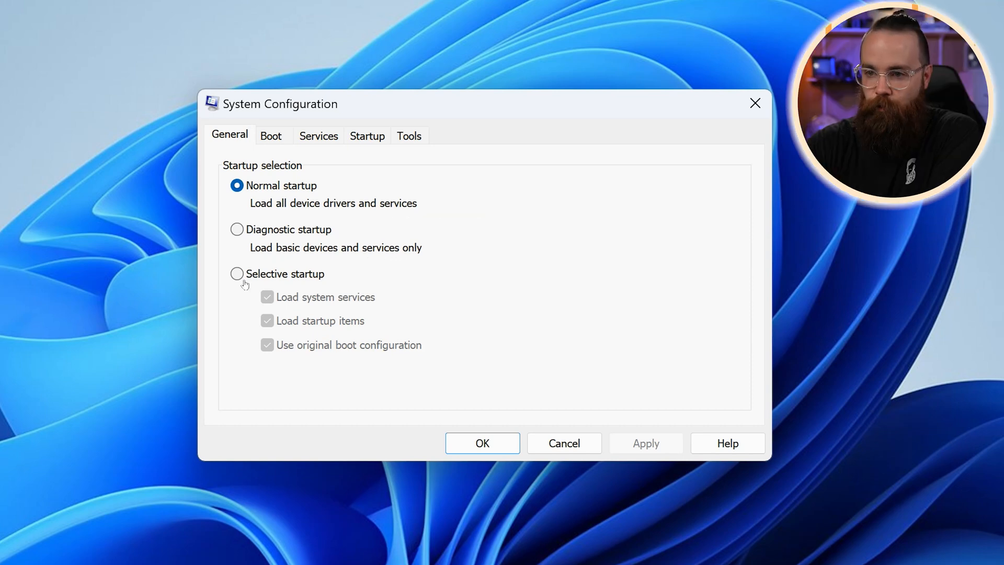
# Choose Selective startup, revert to Normal startup, and move to the Boot settings
pyautogui.click(236, 274)
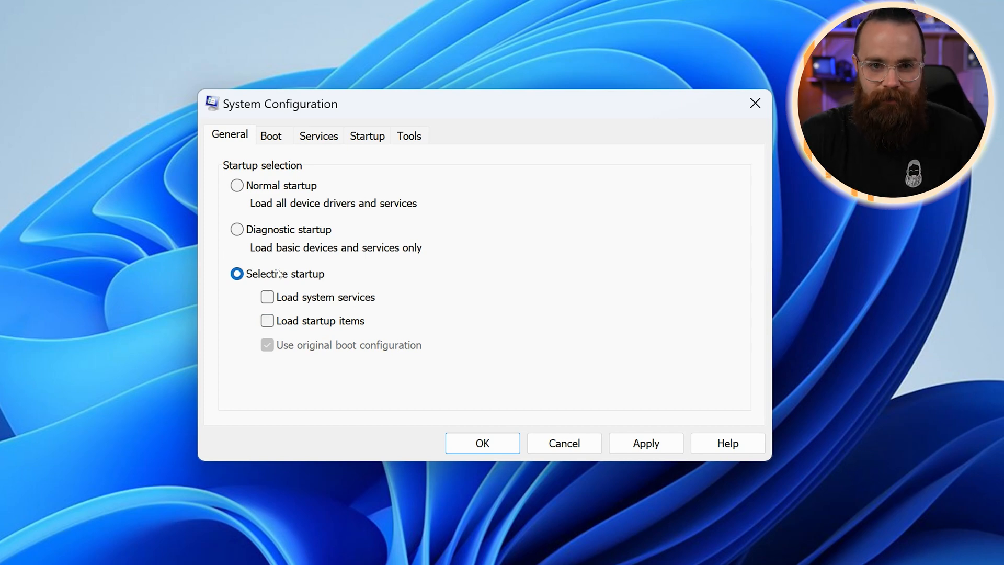
pyautogui.click(236, 186)
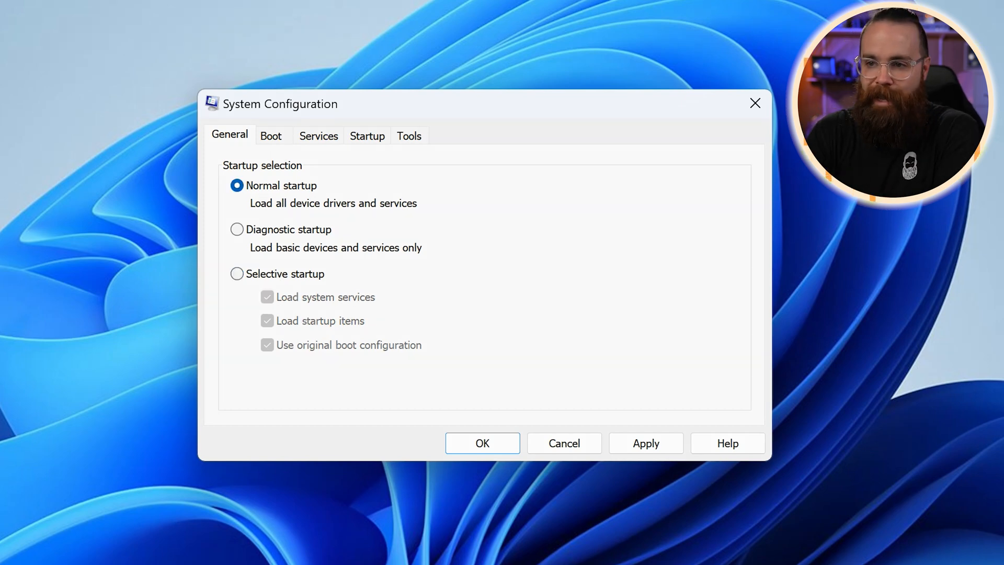
pyautogui.click(271, 135)
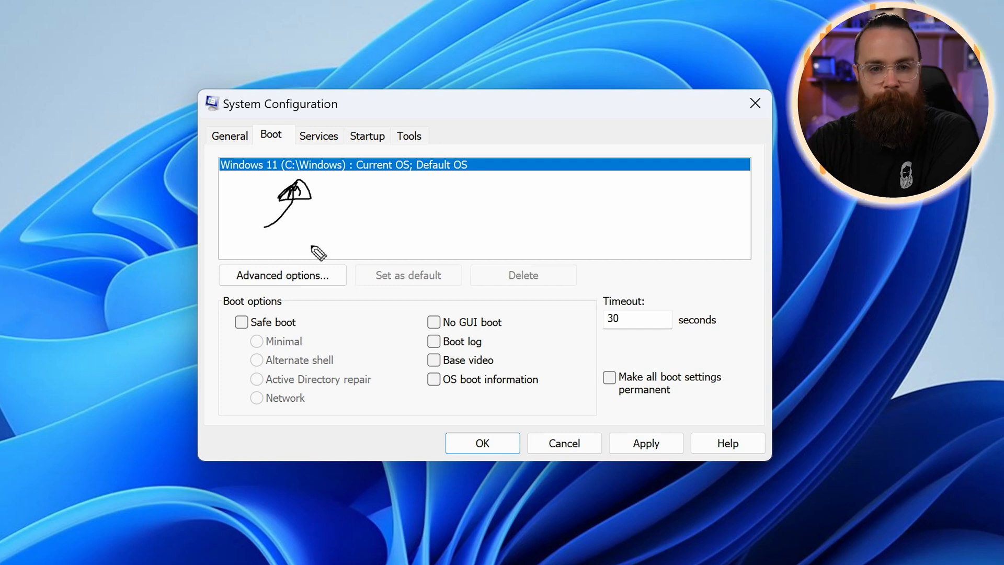
pyautogui.moveTo(374, 168)
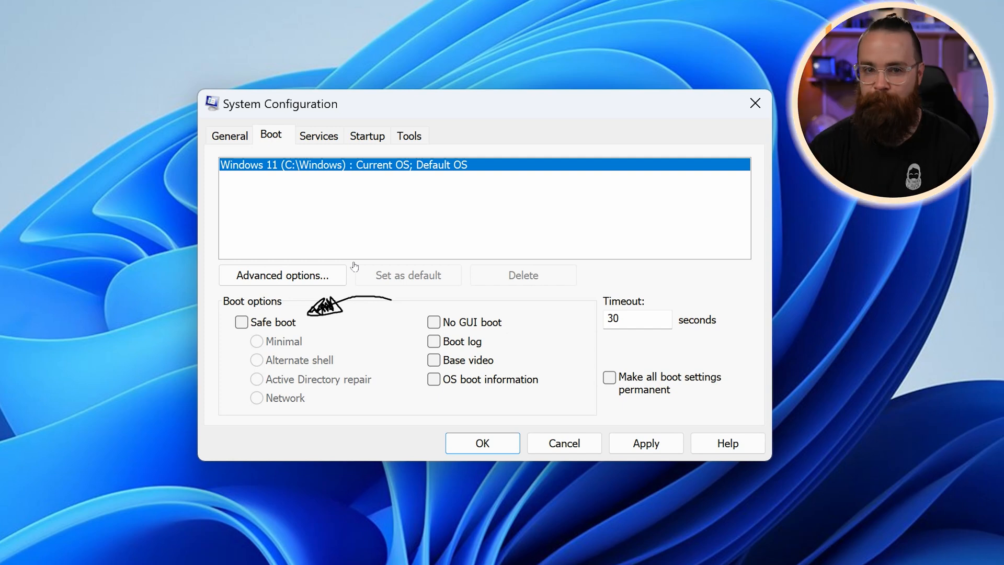
pyautogui.click(241, 322)
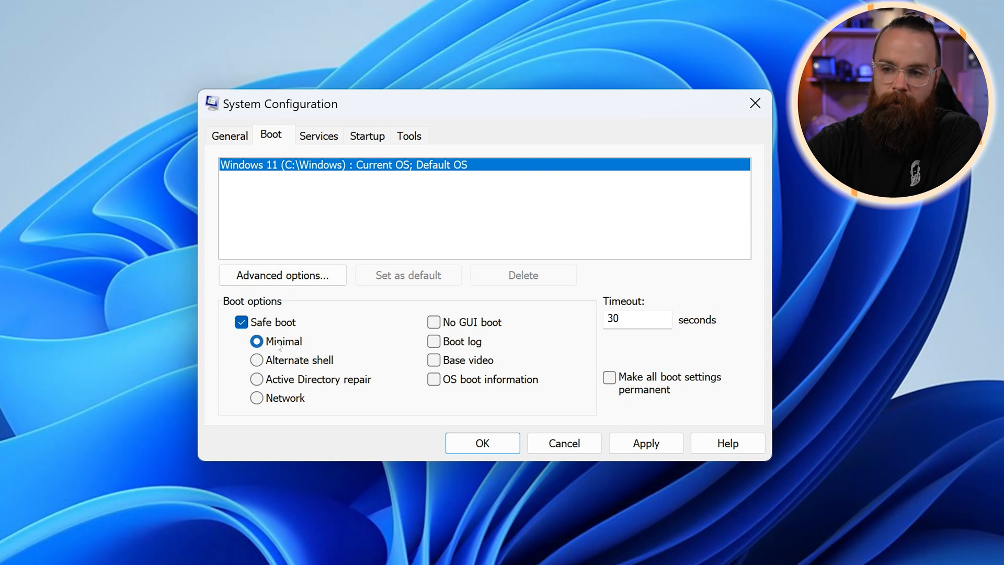
pyautogui.click(255, 397)
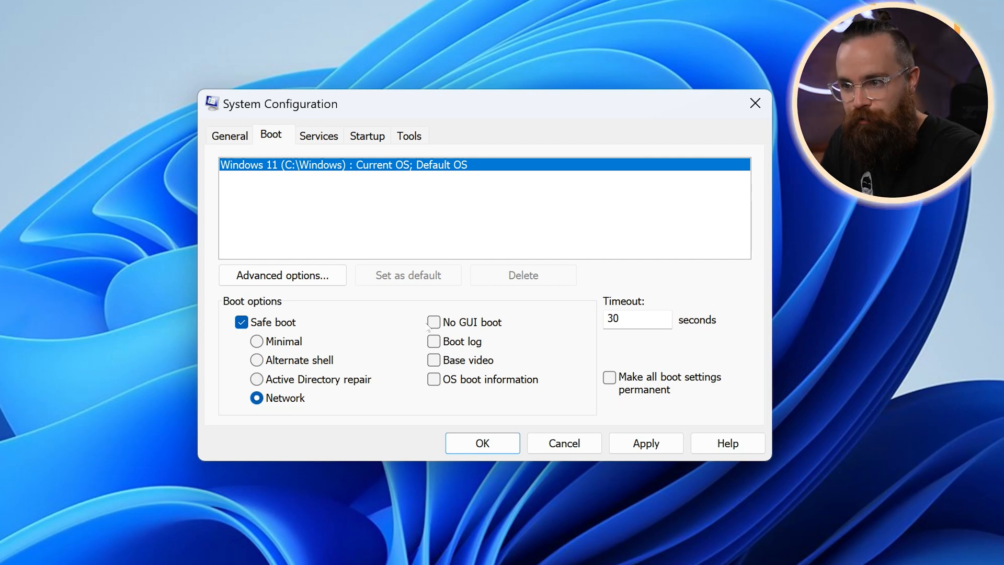
pyautogui.click(433, 323)
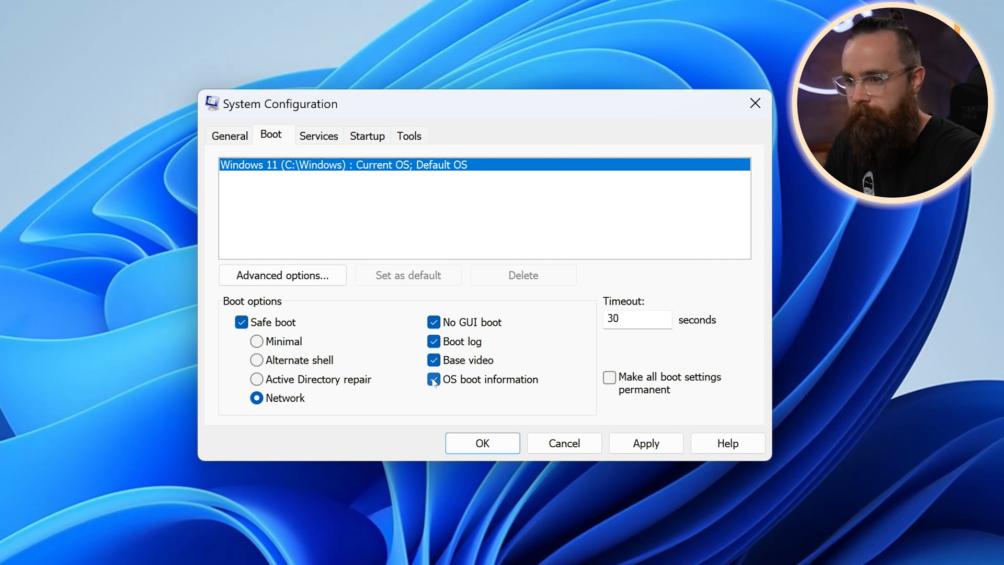
pyautogui.click(240, 323)
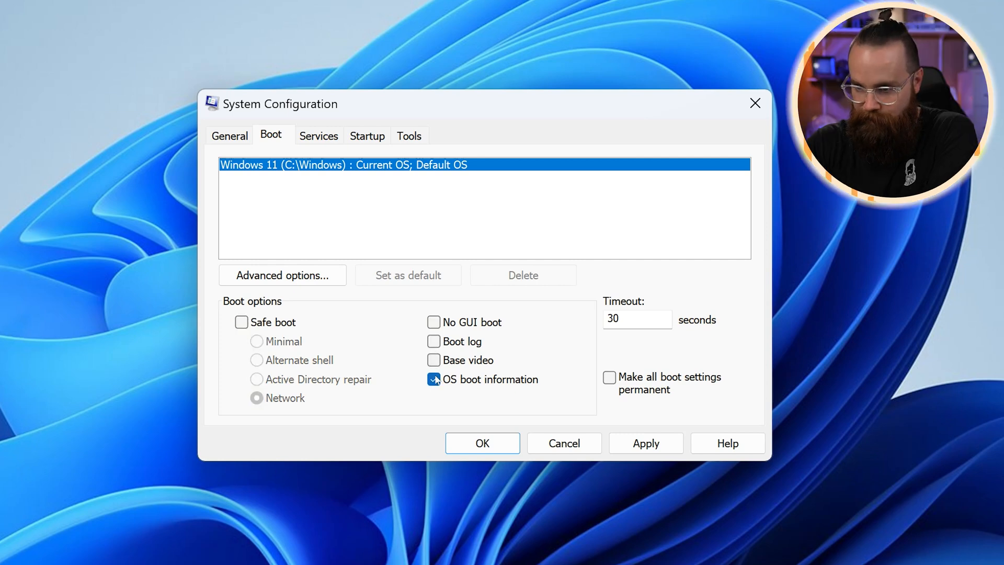
pyautogui.click(433, 380)
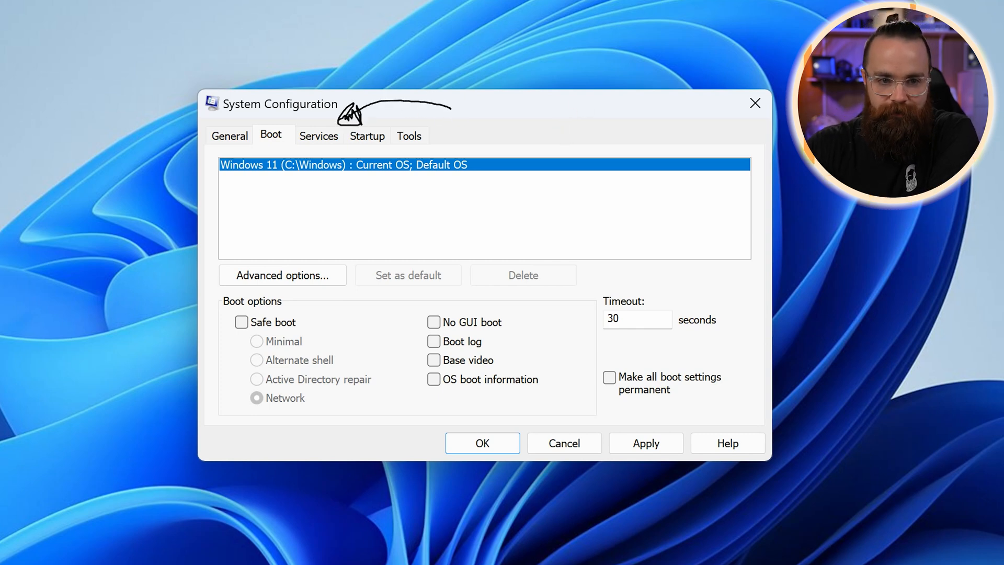
# Show the Services list and scroll through the Microsoft services and their status
pyautogui.click(318, 135)
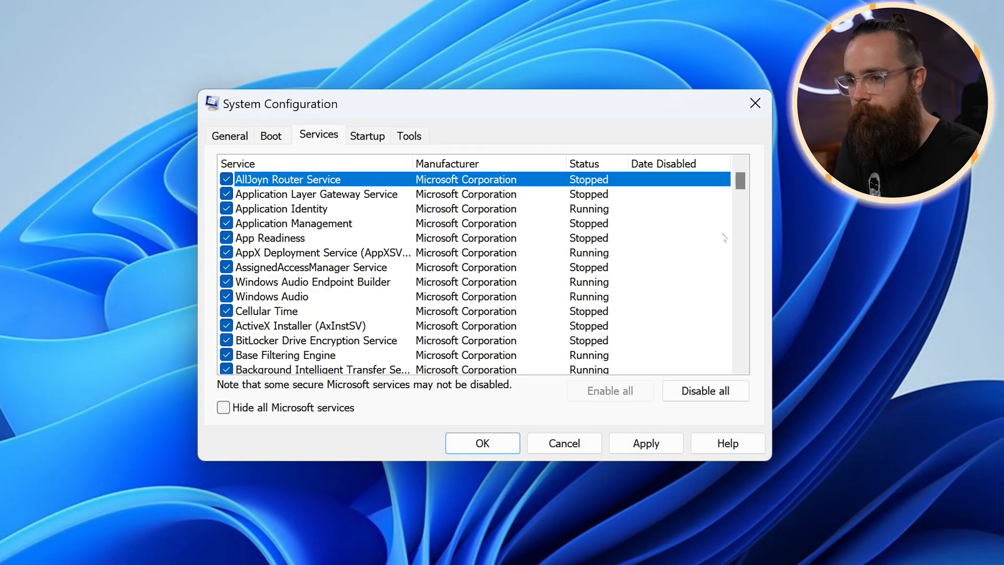
pyautogui.scroll(-3)
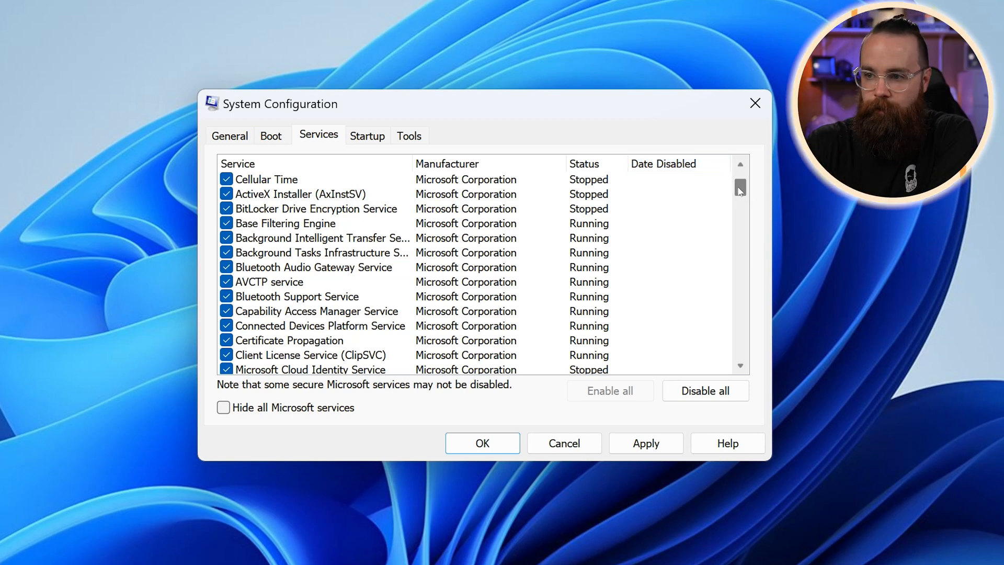
pyautogui.scroll(-3)
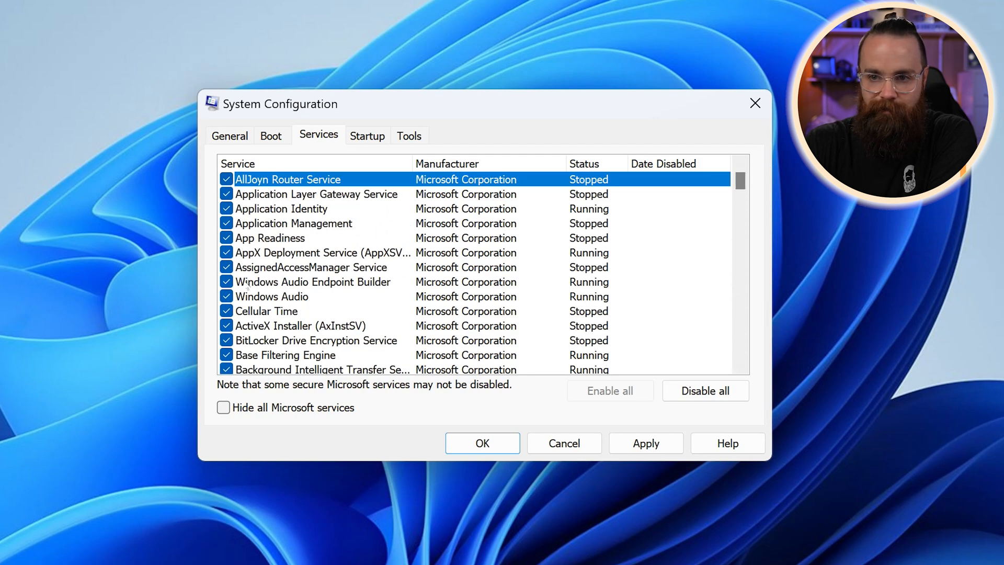
pyautogui.scroll(-3)
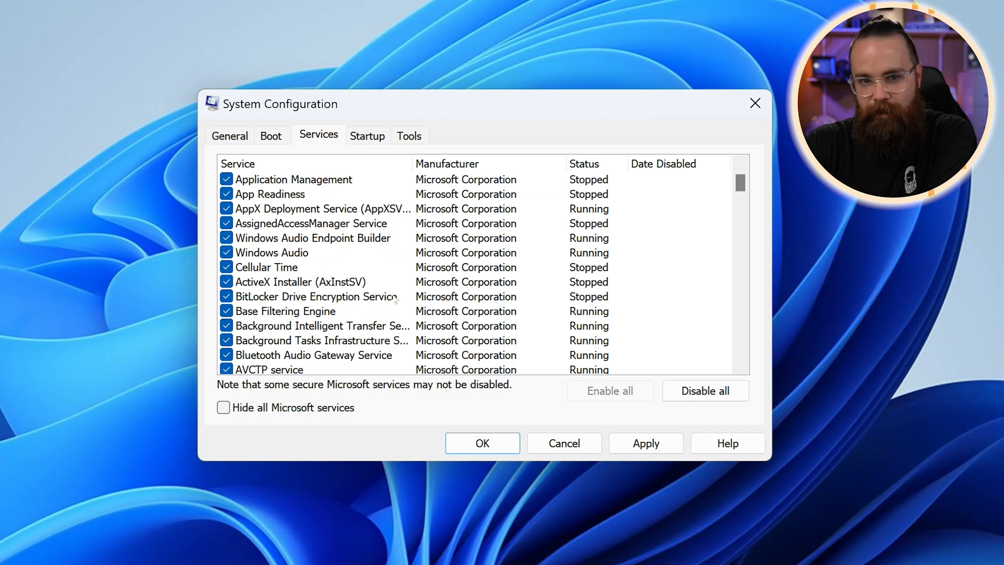
pyautogui.moveTo(387, 287)
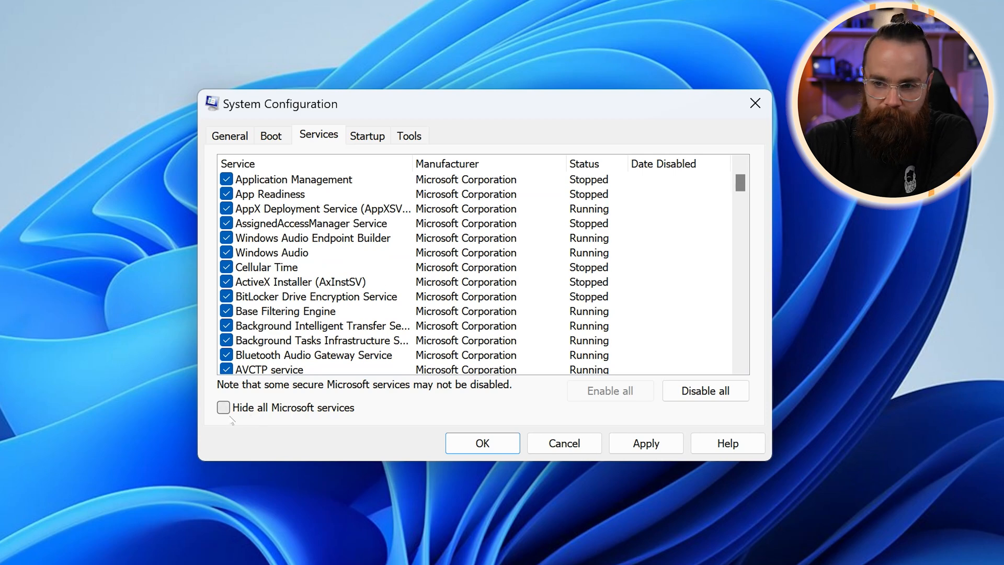
# Hide all Microsoft services, select a VMware service, and move to the Startup page
pyautogui.click(223, 407)
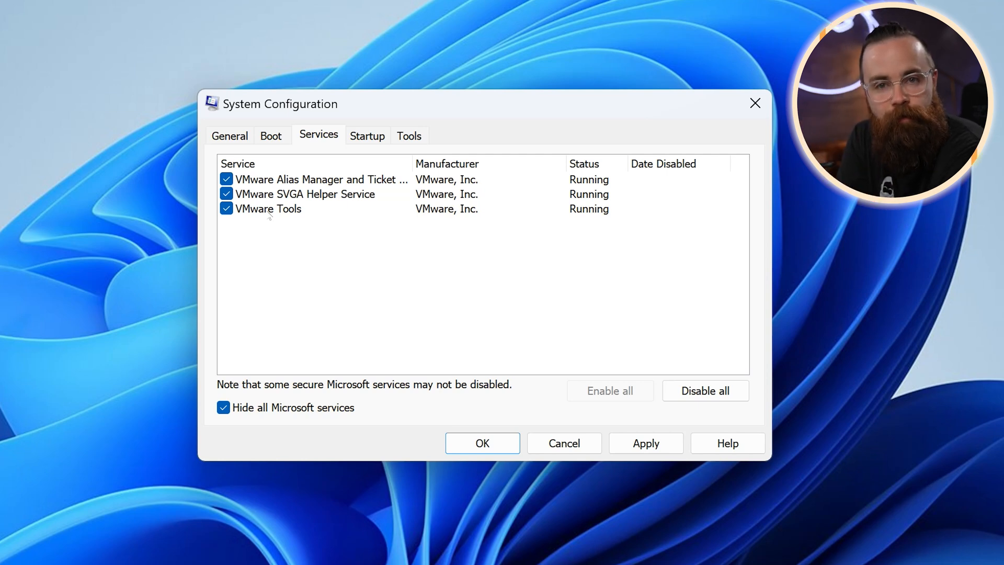
pyautogui.click(320, 180)
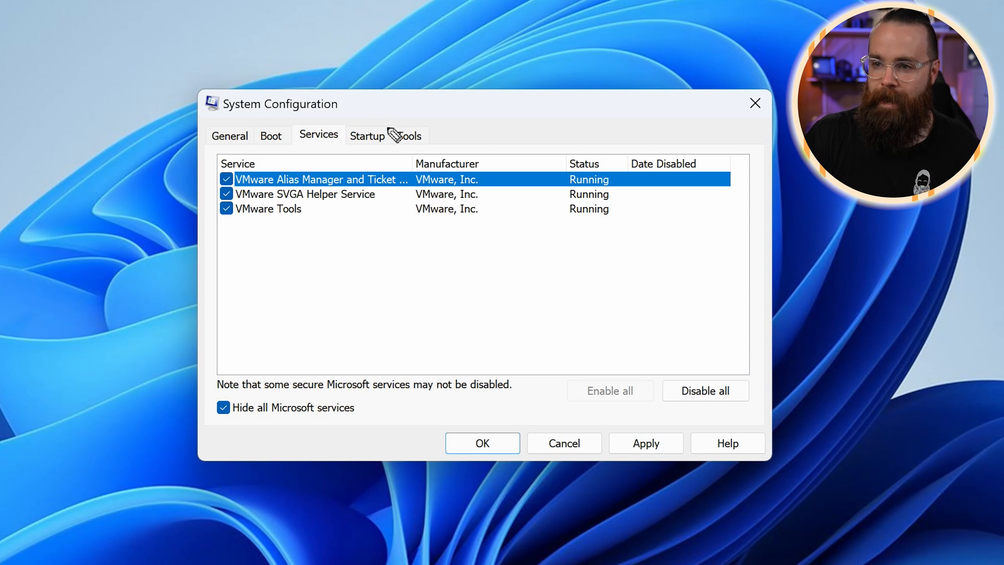
pyautogui.moveTo(373, 156)
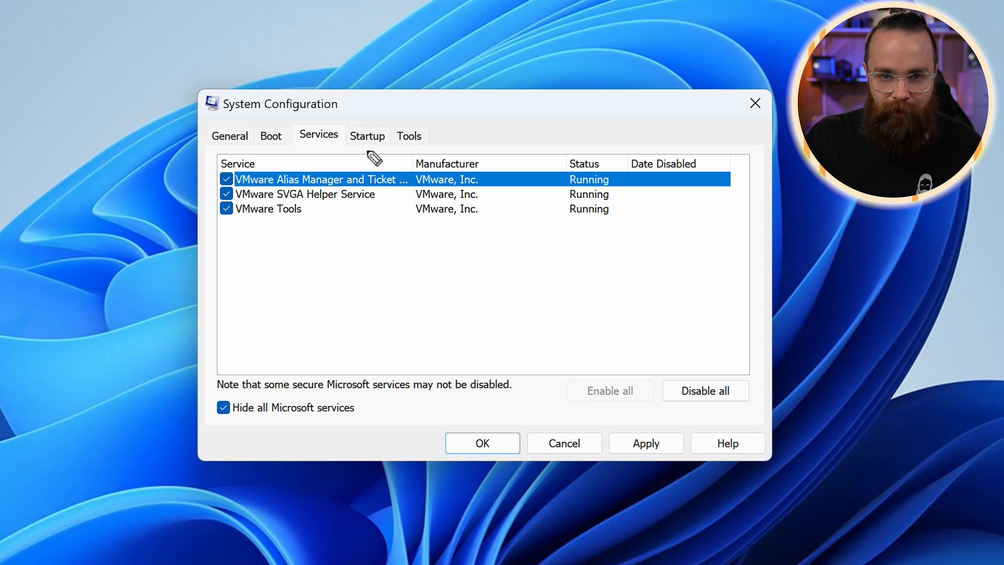
pyautogui.moveTo(393, 135)
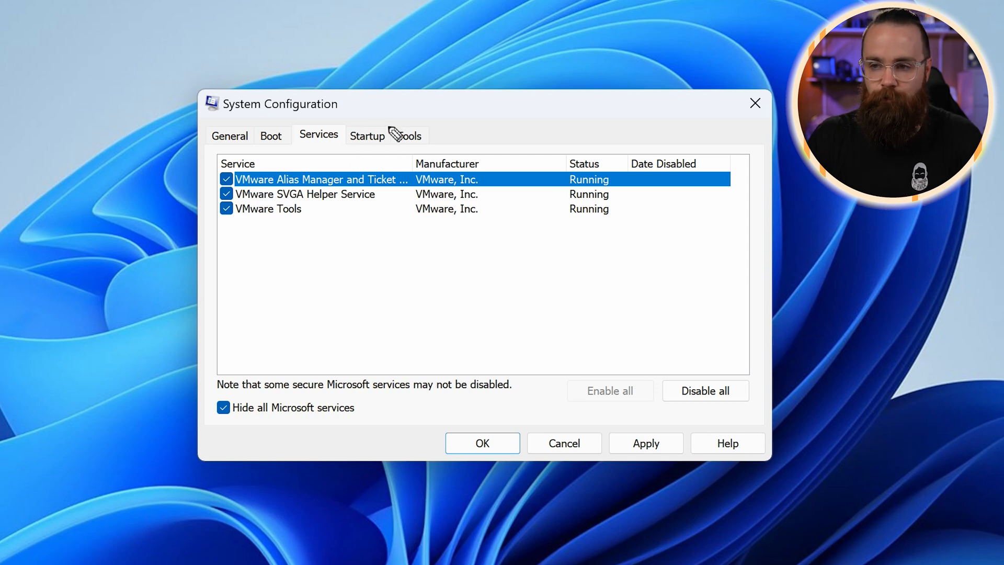
pyautogui.moveTo(428, 108)
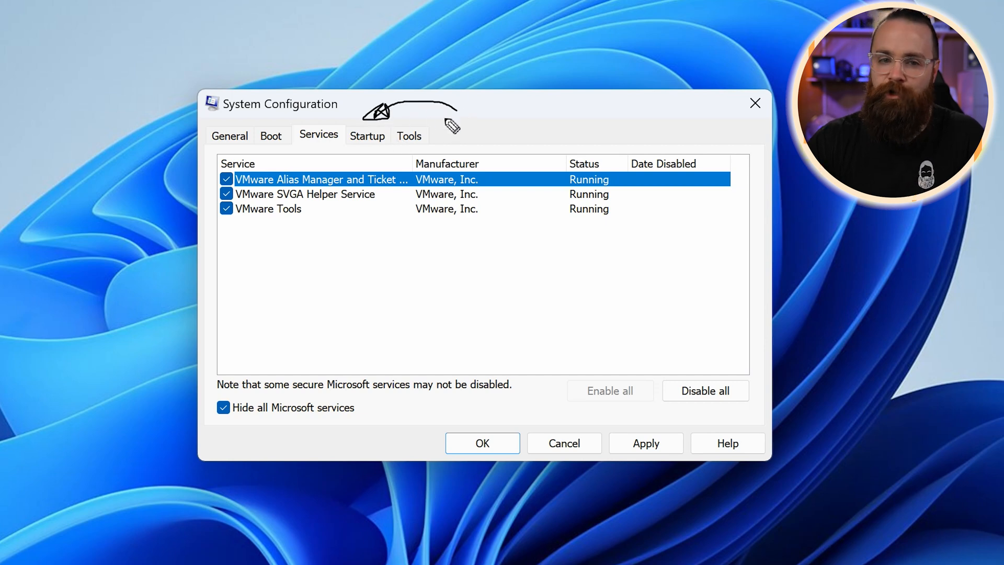
pyautogui.click(367, 135)
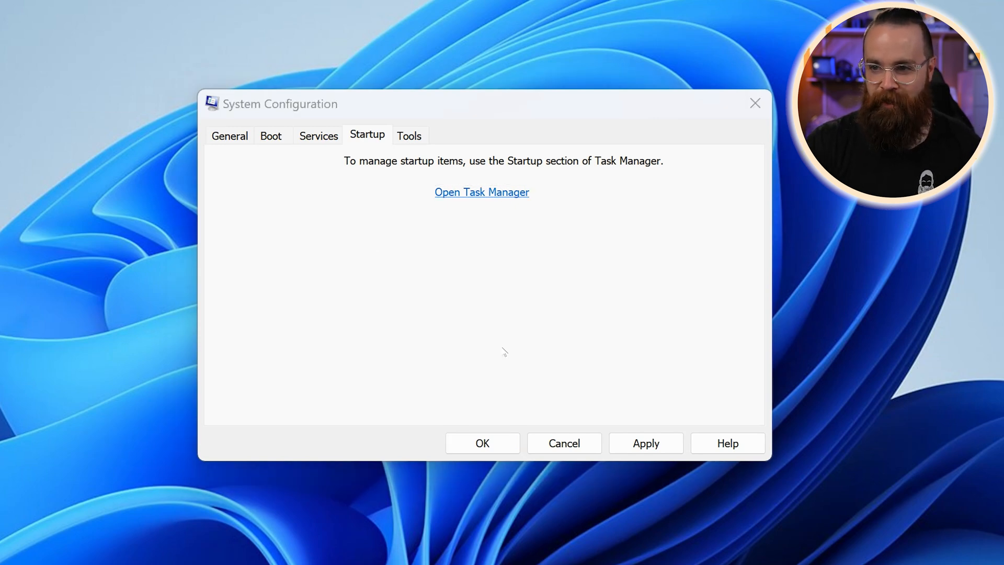
pyautogui.click(481, 193)
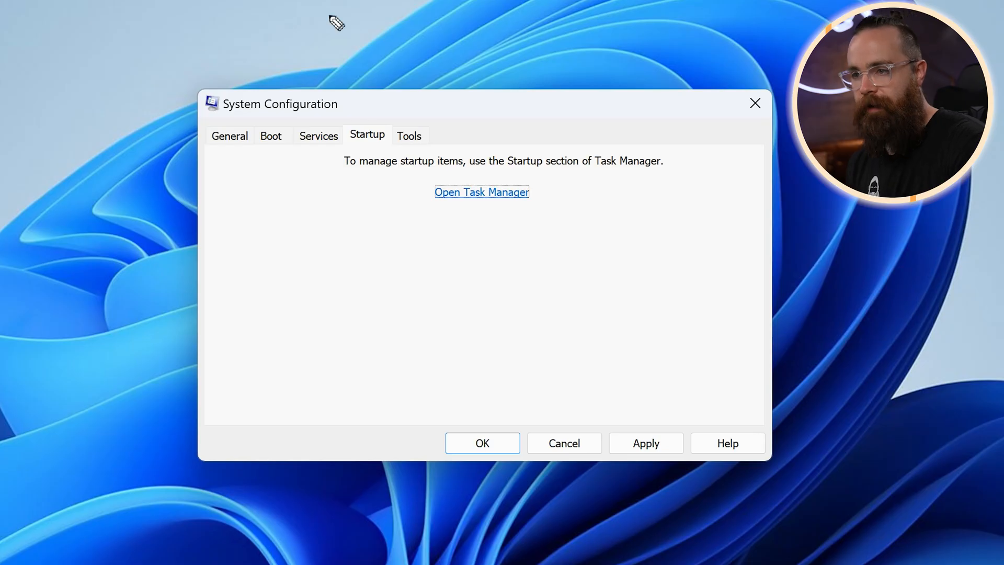
pyautogui.moveTo(452, 136)
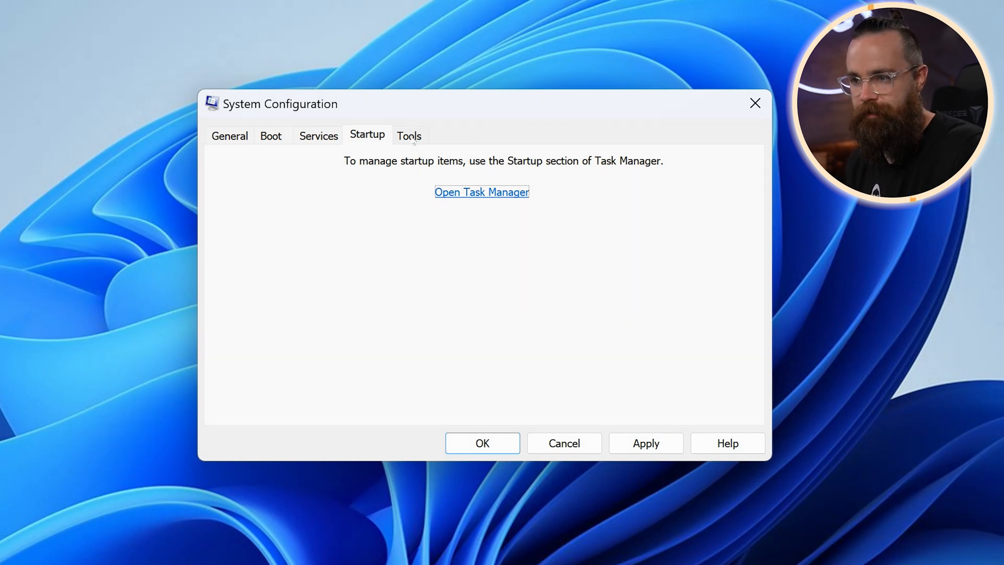
# Show the Tools list and pick Computer Management as the tool to launch
pyautogui.click(409, 135)
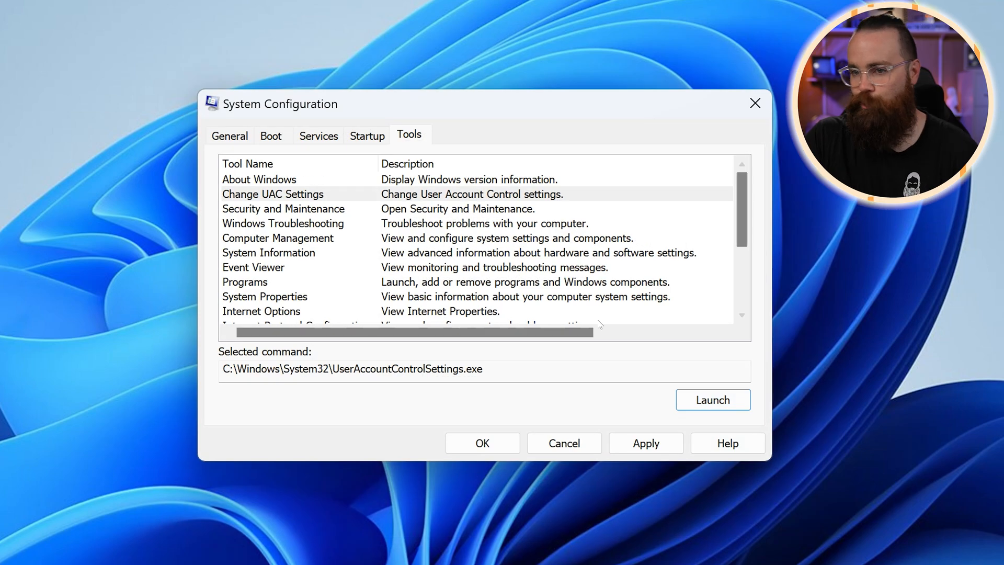
pyautogui.click(278, 238)
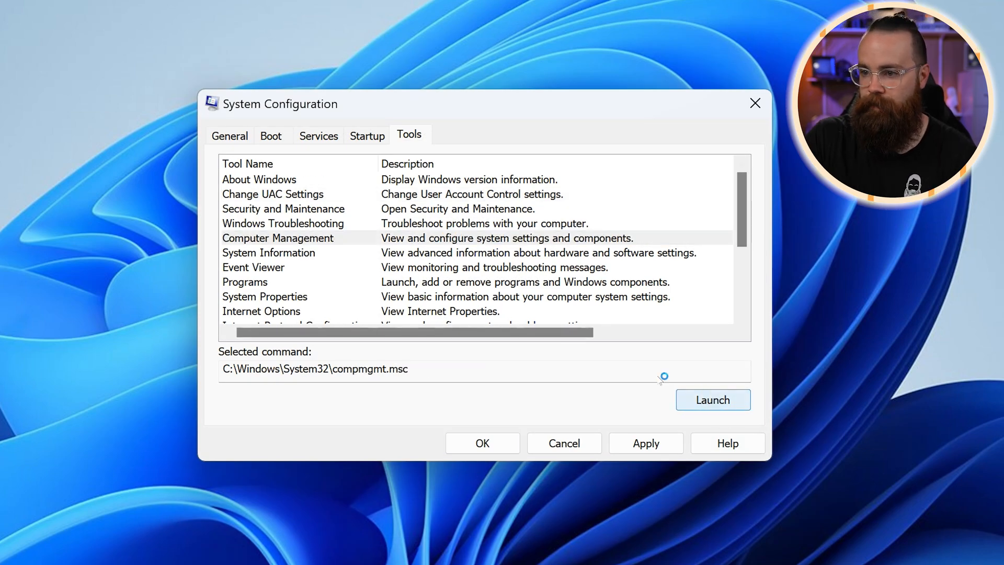